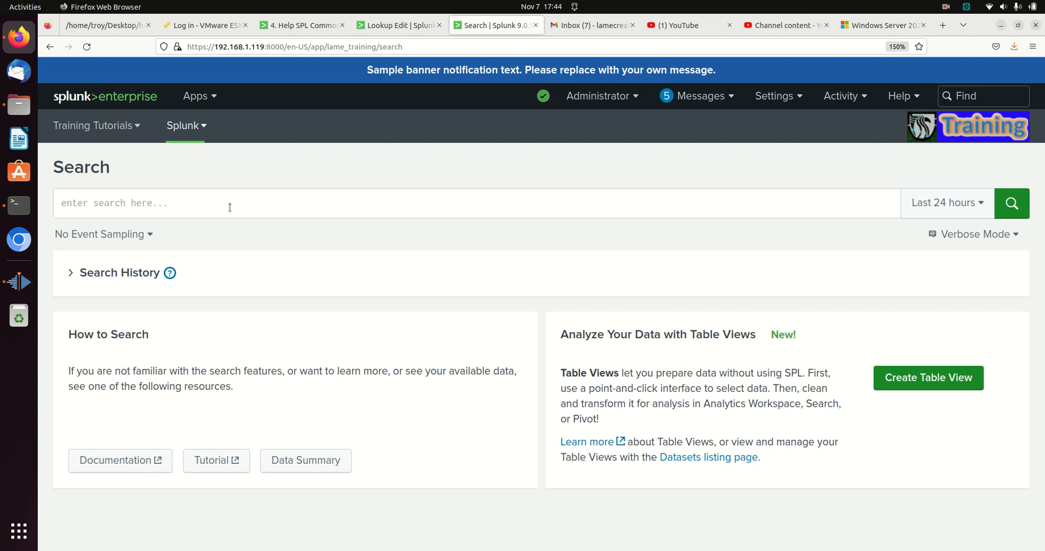
pyautogui.moveTo(231, 198)
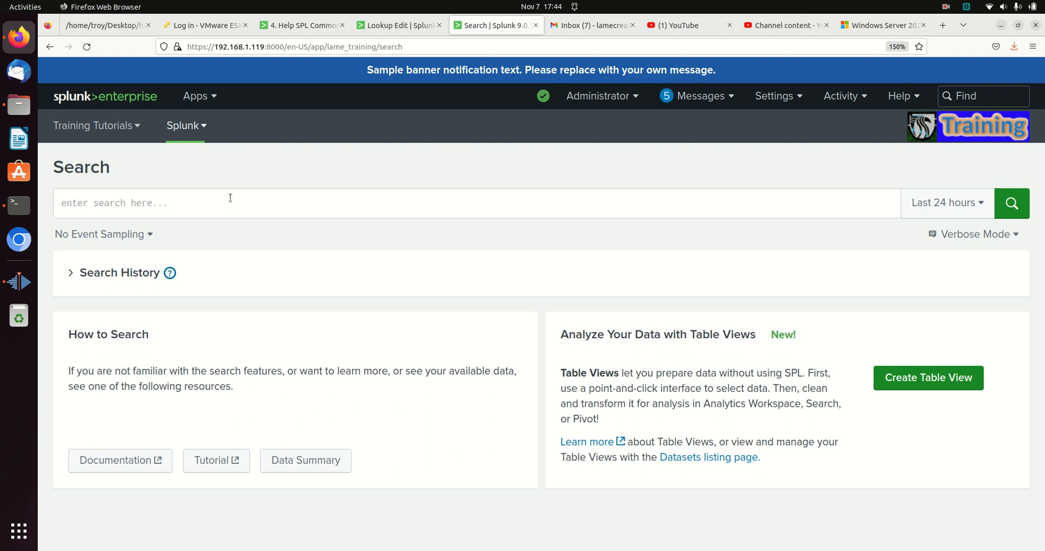
# Enter index=lame_training sourcetype="lame_conn" | rename src_ip as "Source IP" | table src_ip as the search.
pyautogui.write('idnex=')
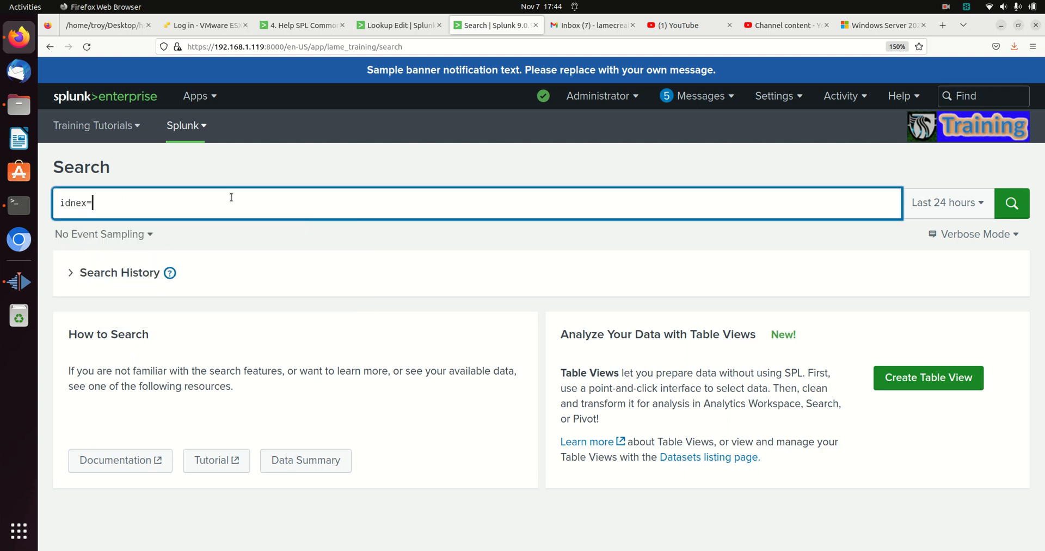
pyautogui.write('index')
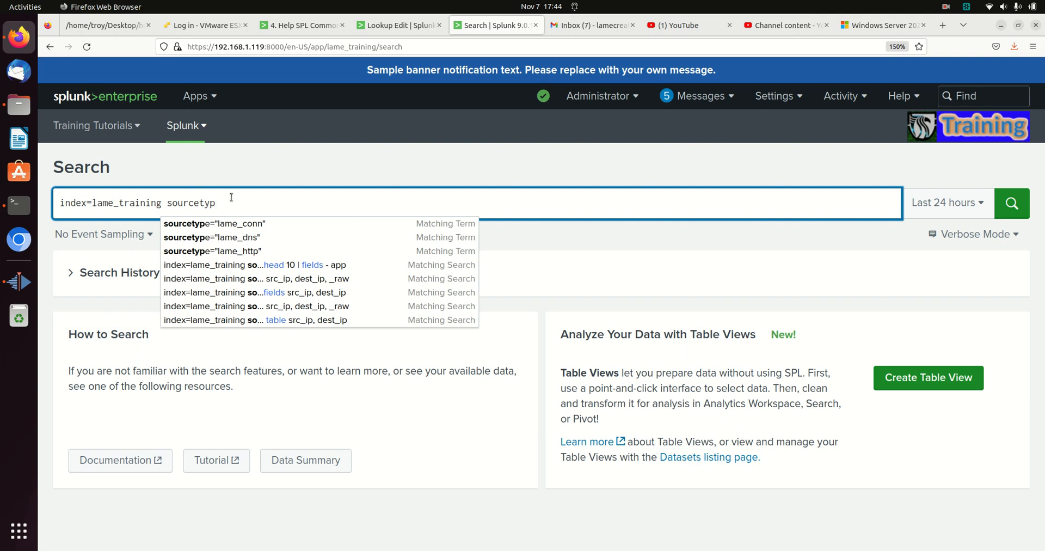
pyautogui.click(225, 223)
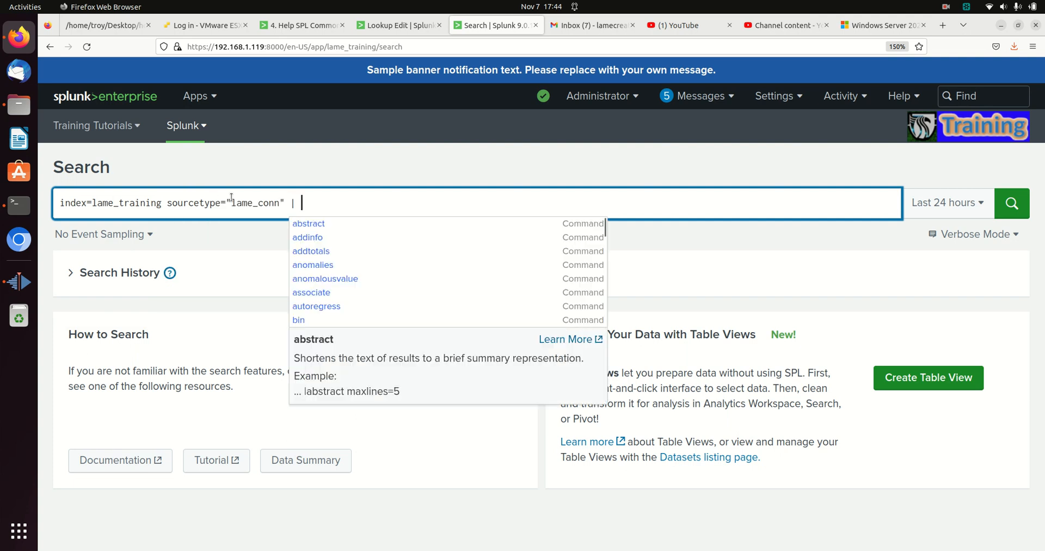
pyautogui.write('head')
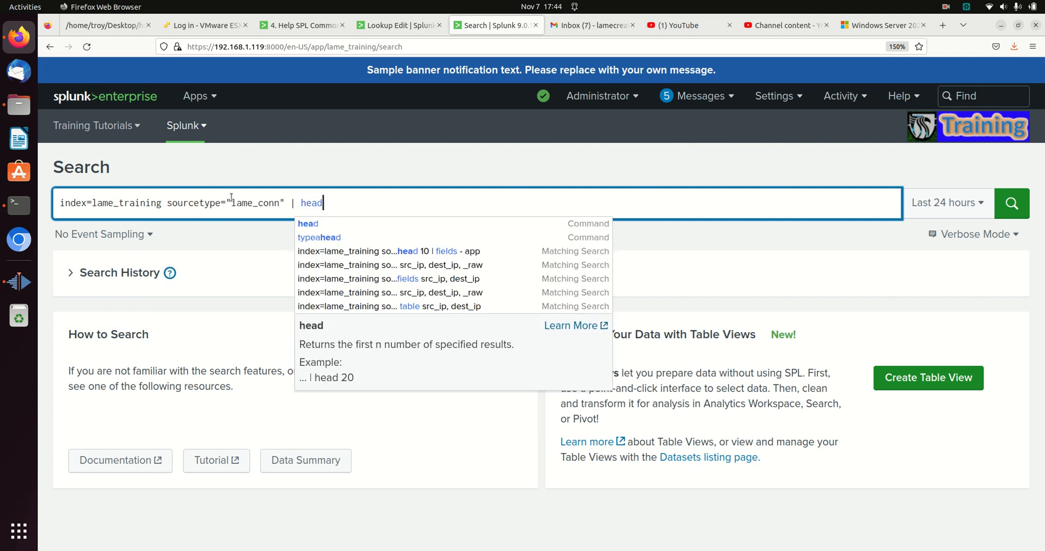
pyautogui.press('BackSpace')
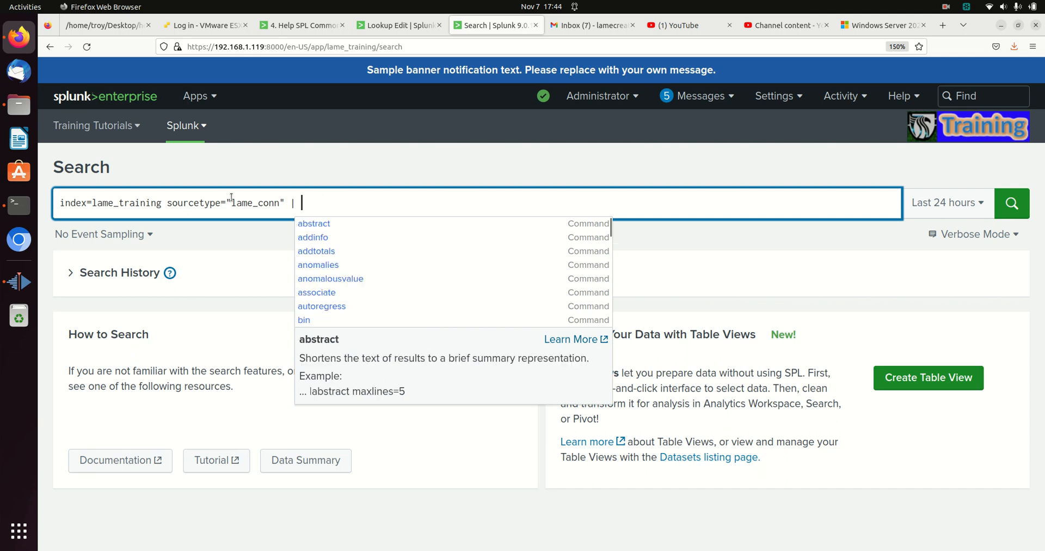
pyautogui.write('rename src_ip as "')
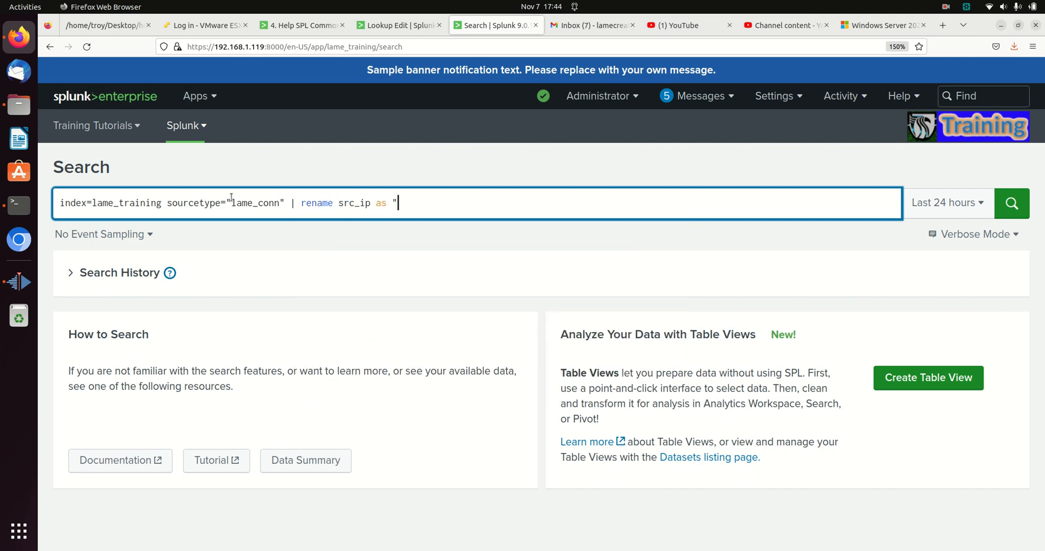
pyautogui.write('Source IP"')
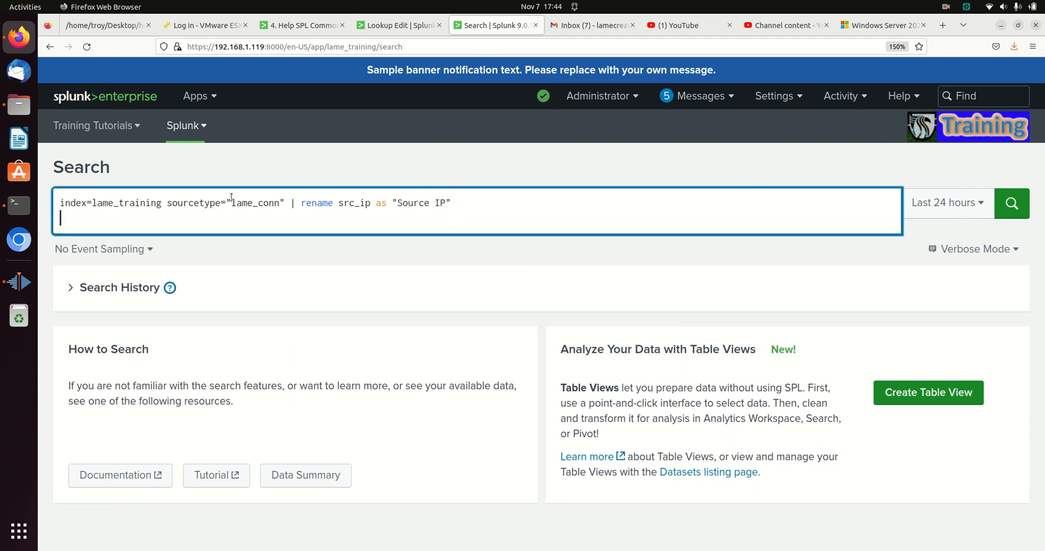
pyautogui.write('| table src_ip')
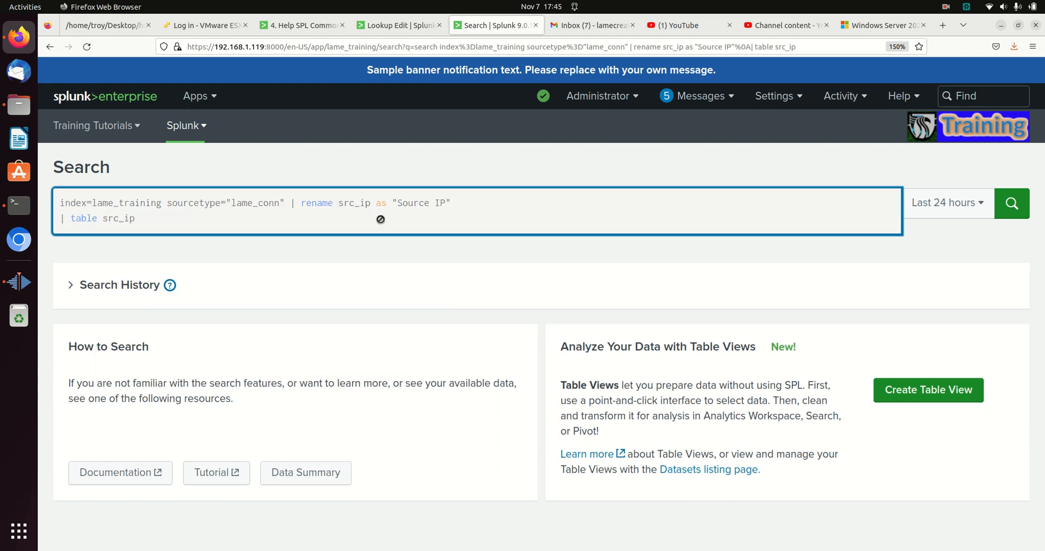
# Change the table field from src_ip to "Source IP" and rerun, listing 23 addresses.
pyautogui.click(1011, 202)
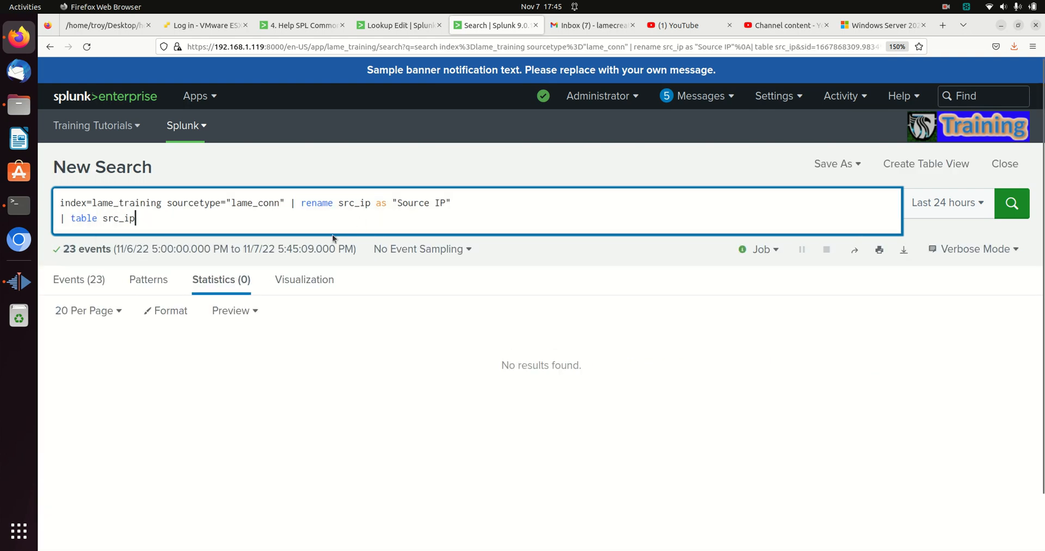
pyautogui.press('BackSpace')
pyautogui.write('"')
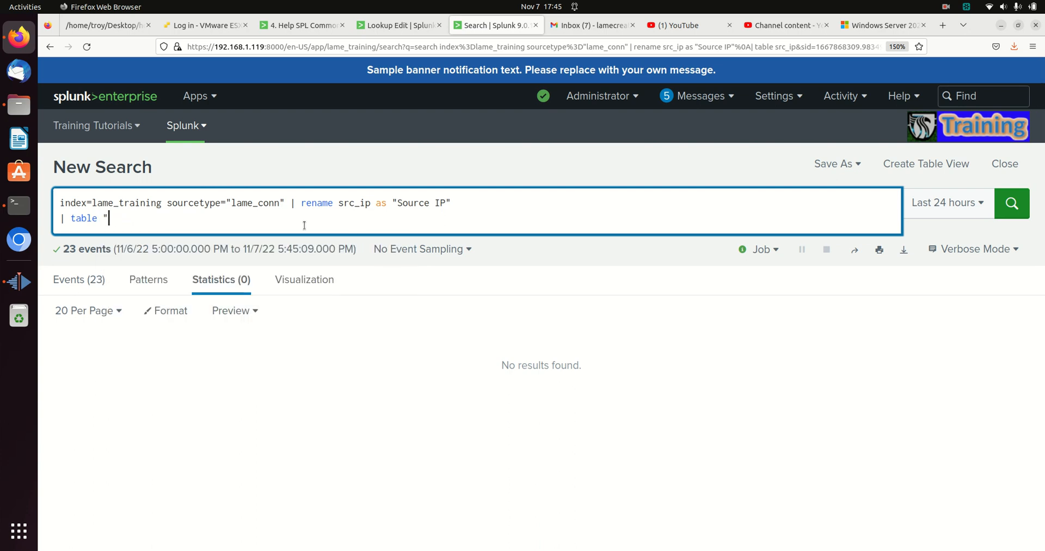
pyautogui.write('Source IP"')
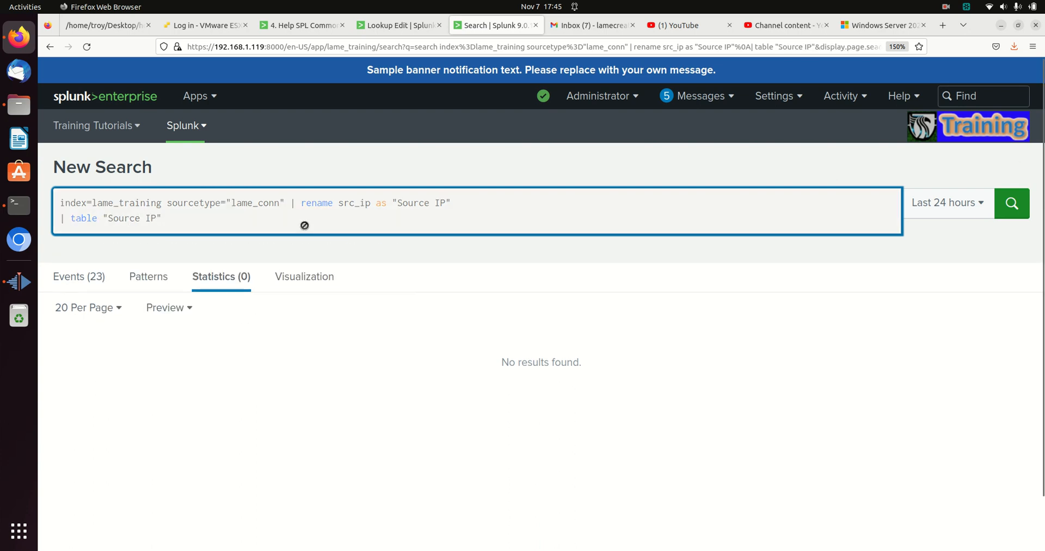
pyautogui.click(1011, 204)
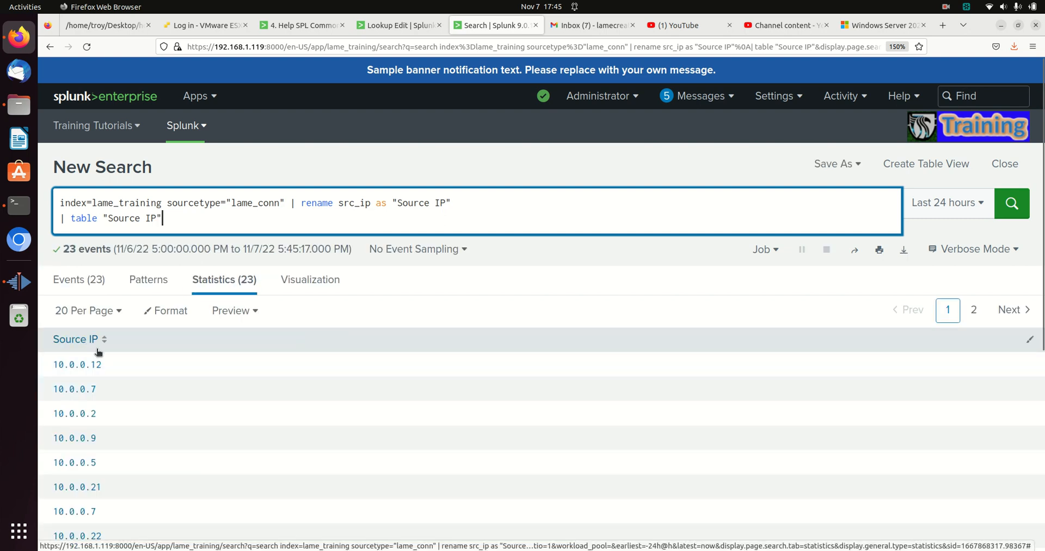
pyautogui.moveTo(76, 345)
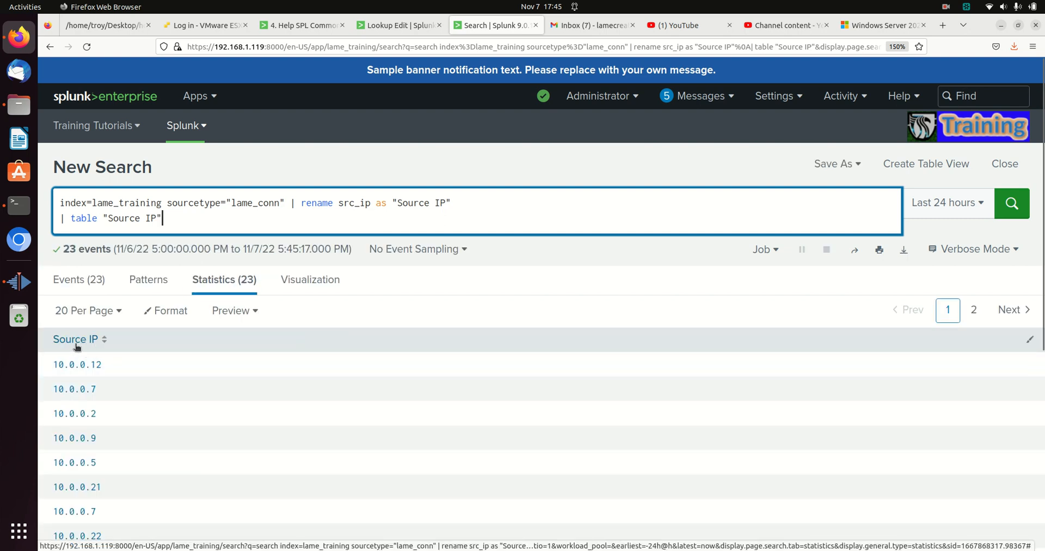
pyautogui.moveTo(311, 213)
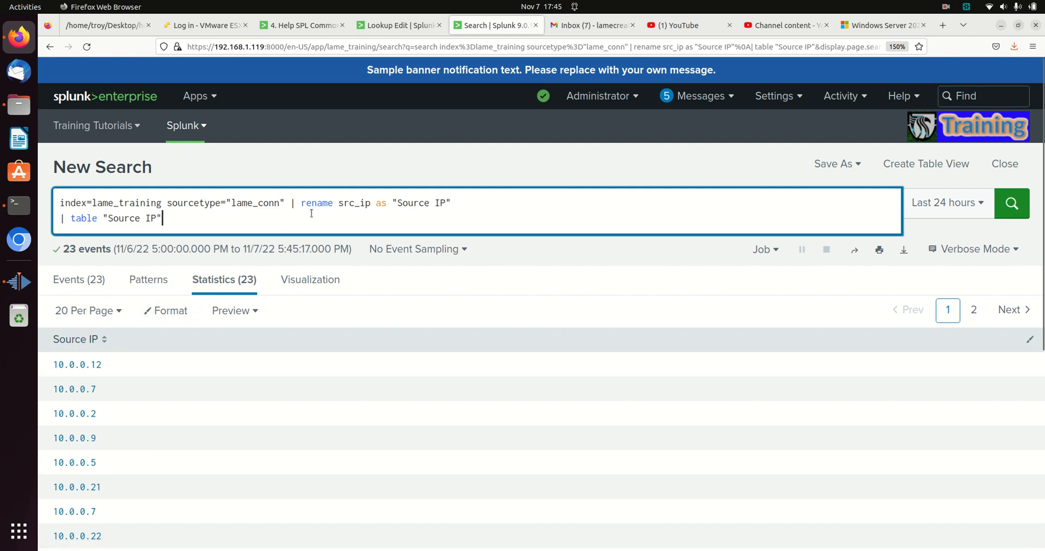
pyautogui.moveTo(301, 203)
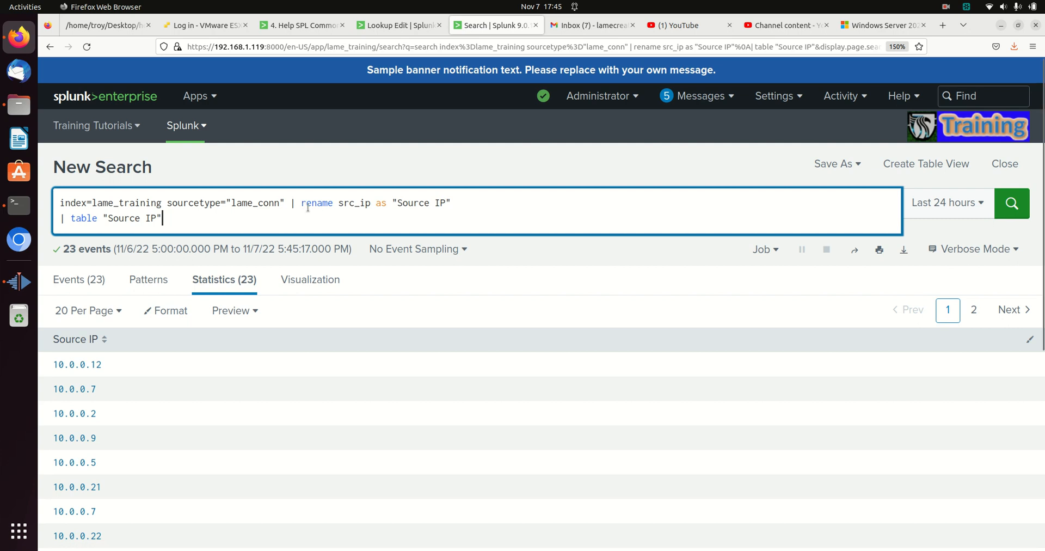
# Move the rename "Source IP" clause after a | table src_ip line and rerun the search.
pyautogui.moveTo(290, 203); pyautogui.dragTo(162, 218)
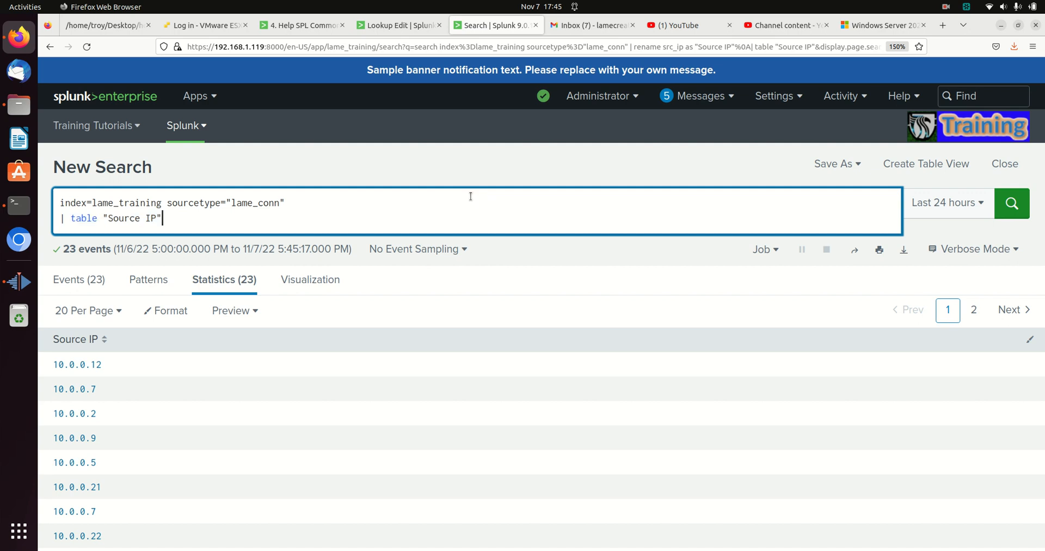
pyautogui.write('| rename src_ip as "Source IP"')
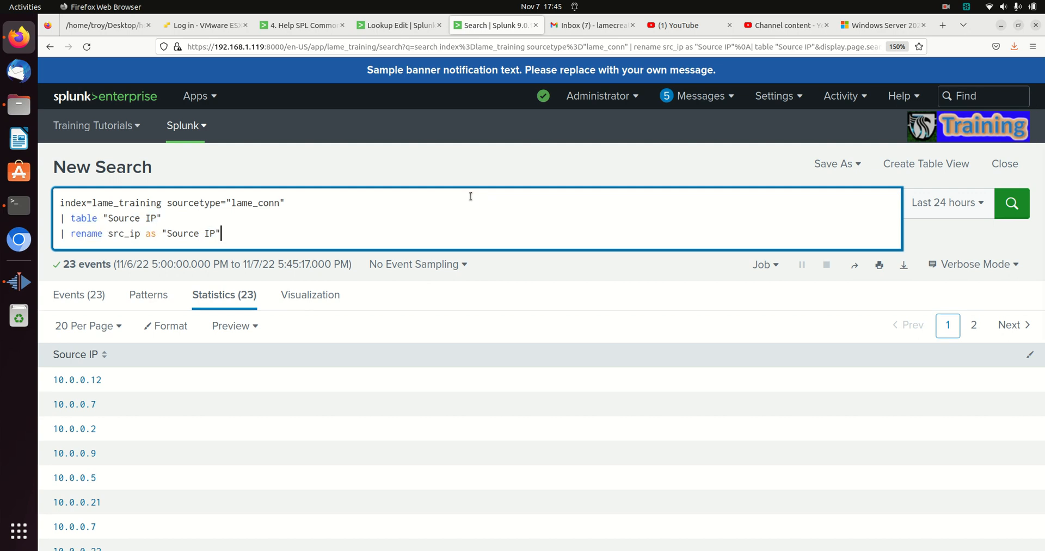
pyautogui.press('BackSpace')
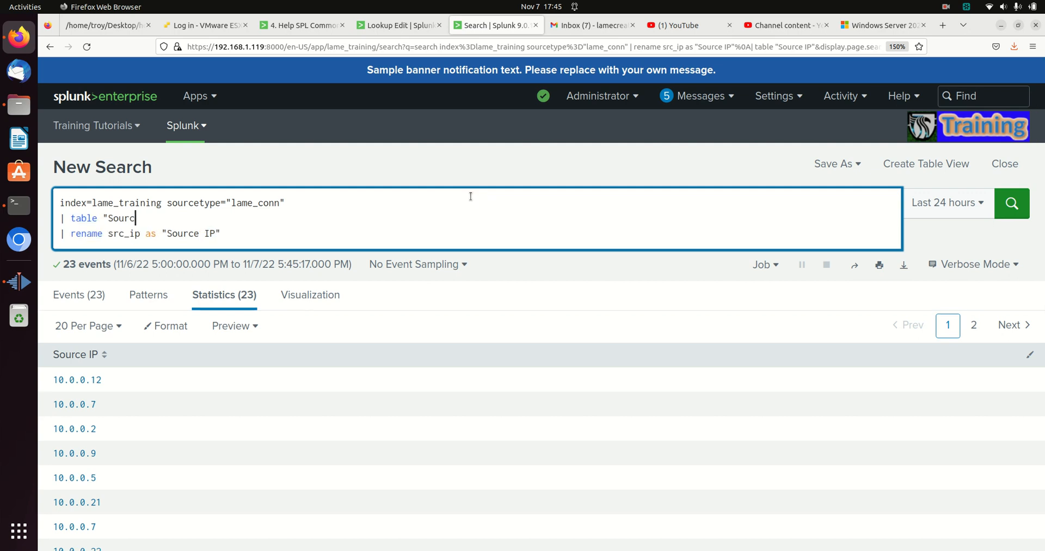
pyautogui.write('src_')
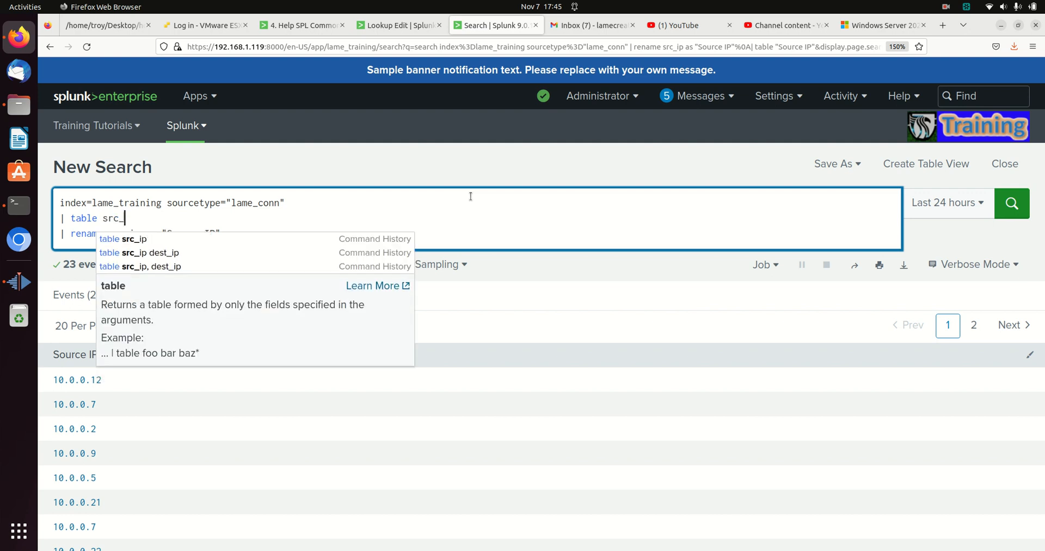
pyautogui.write('ip')
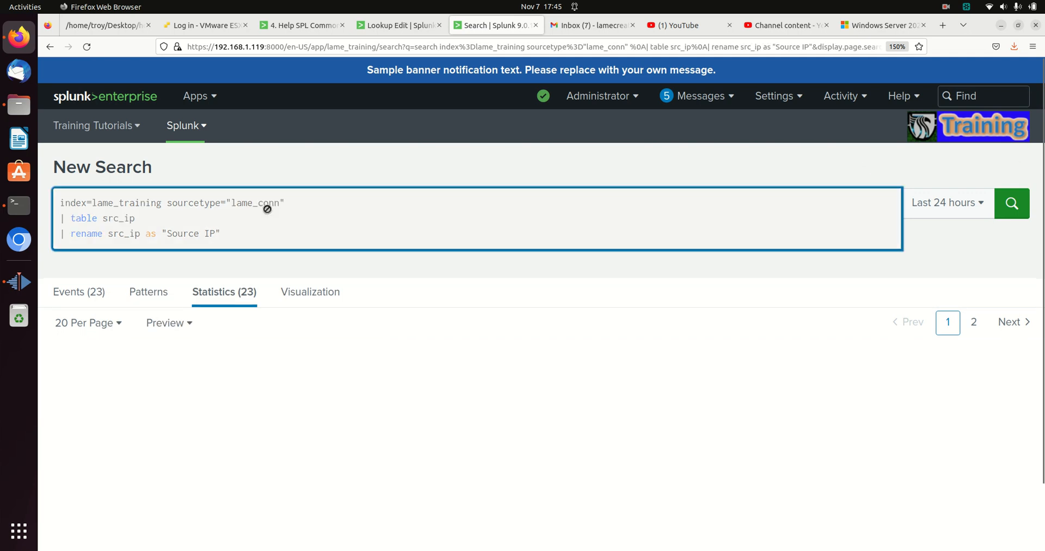
pyautogui.click(1012, 203)
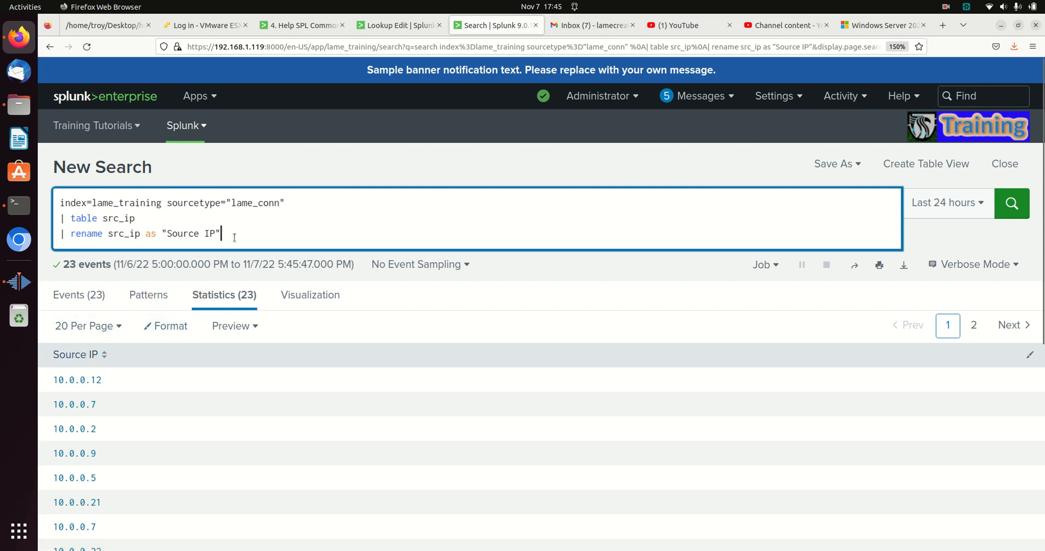
# Replace src_ip with id.orig_h in the table line and rework the SourceIP rename.
pyautogui.press('BackSpace')
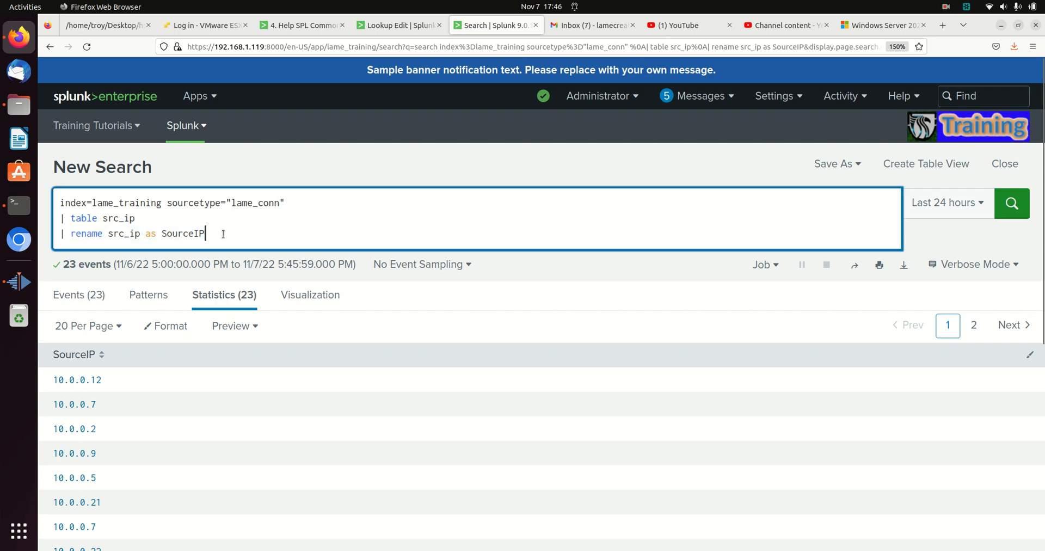
pyautogui.doubleClick(119, 218)
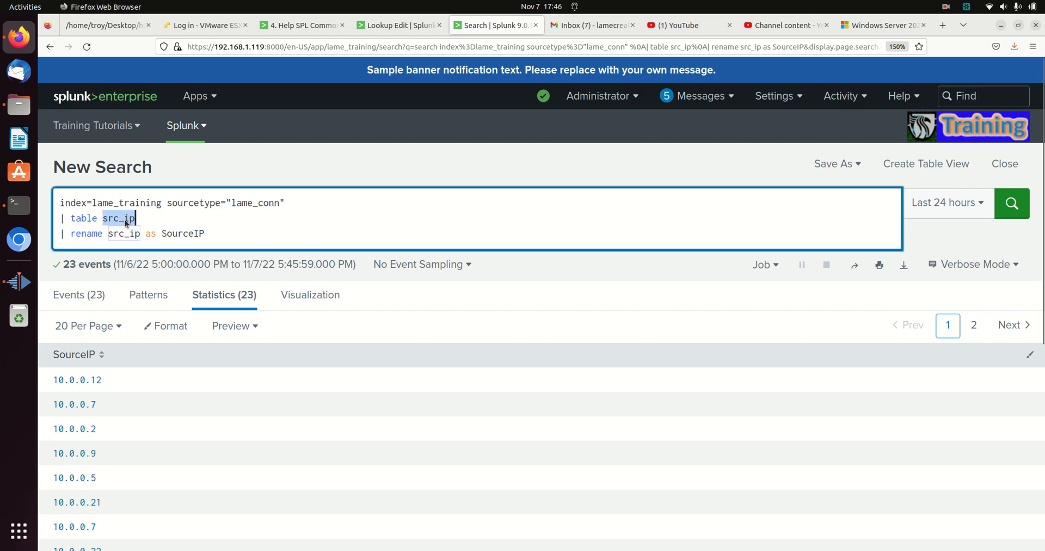
pyautogui.write('id')
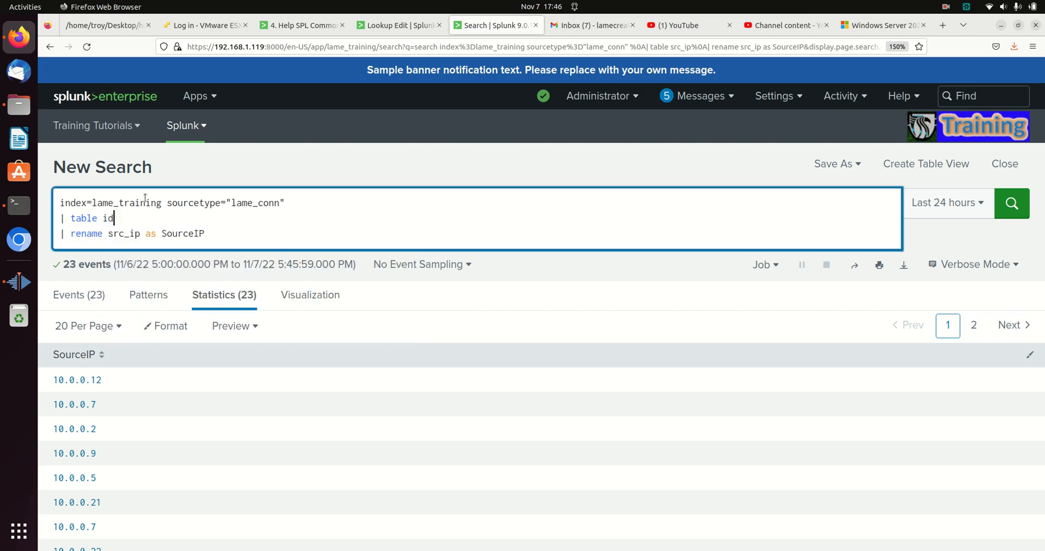
pyautogui.write('.orig_')
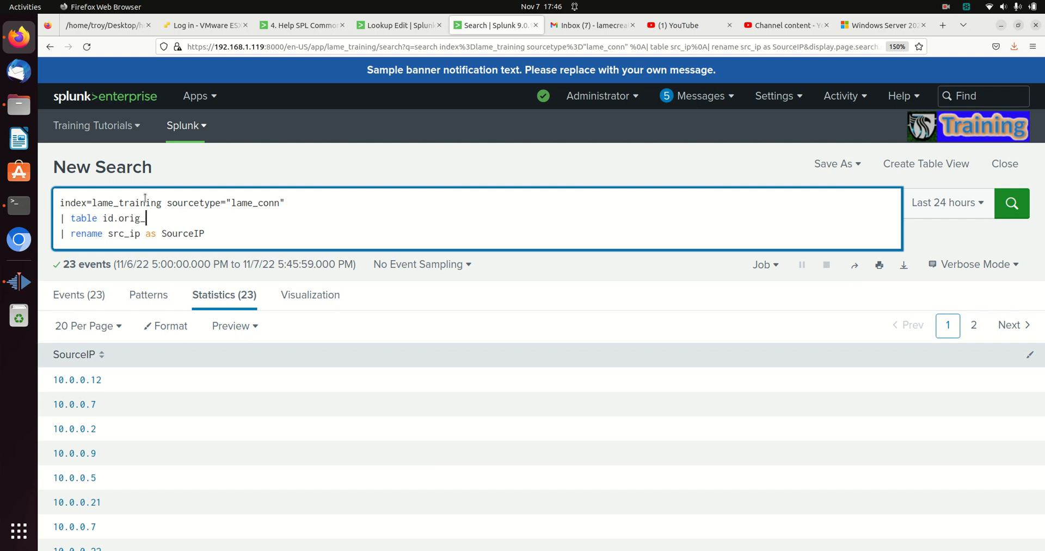
pyautogui.write('h')
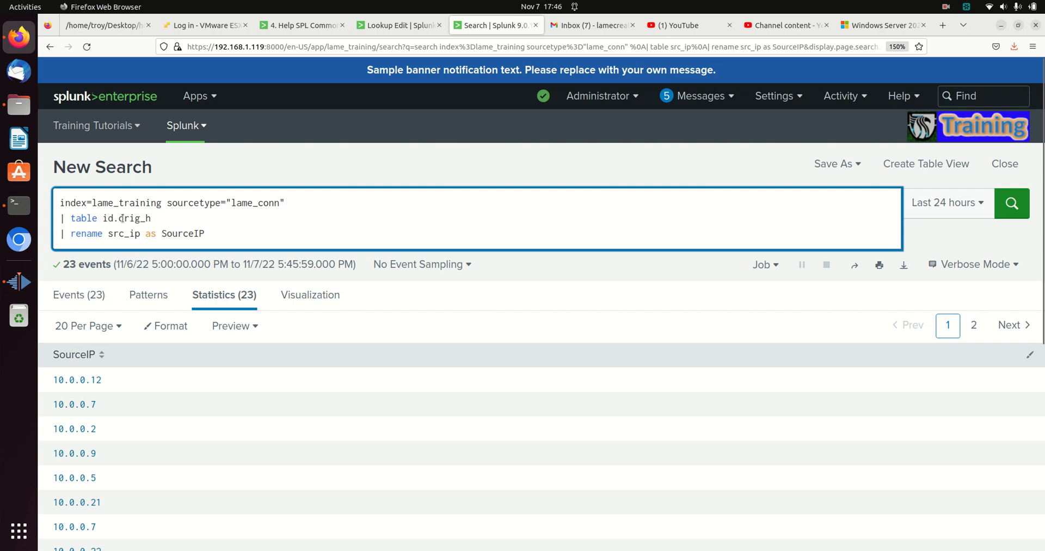
pyautogui.moveTo(124, 160)
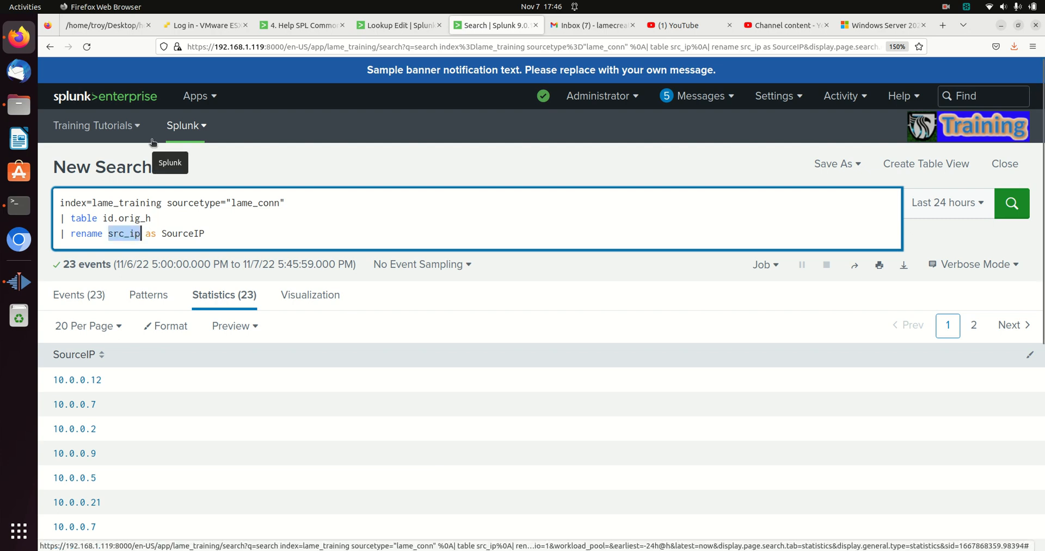
pyautogui.write('id.orig_h')
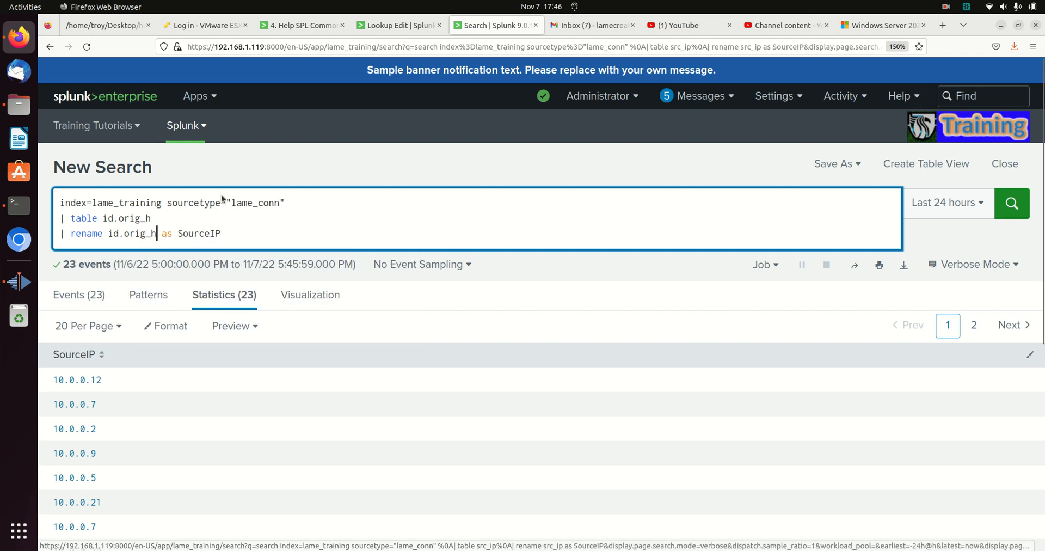
pyautogui.moveTo(226, 223)
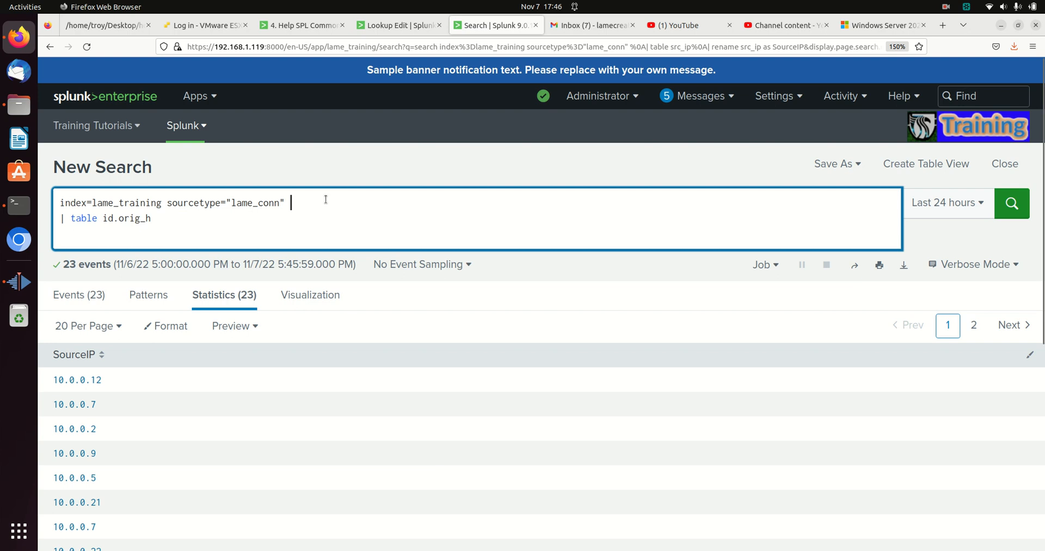
# Strip the table and rename lines, leaving the lame_conn base search followed by src_ip=.
pyautogui.write('| rename id.orig_h as SourceIP')
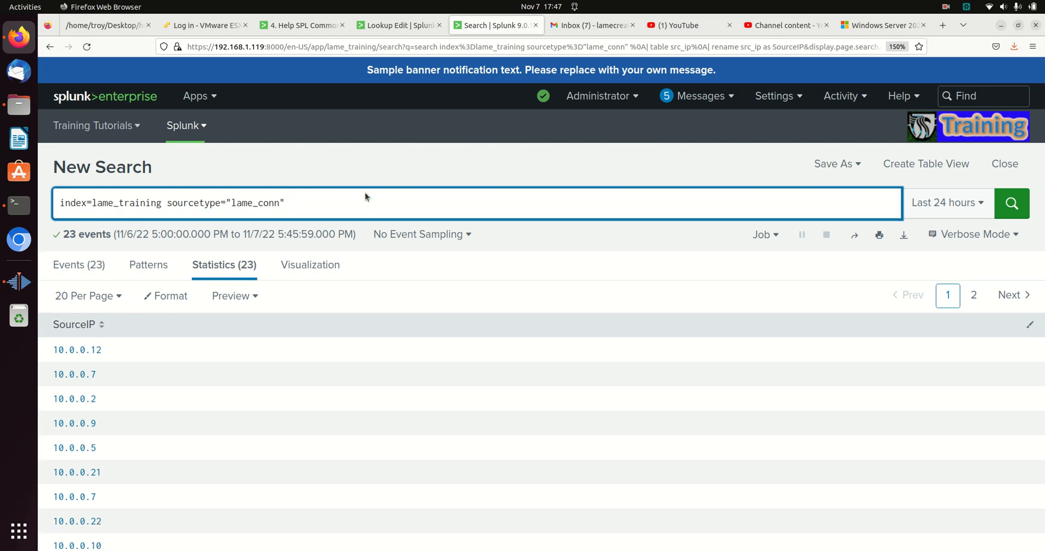
pyautogui.write('src_ip=')
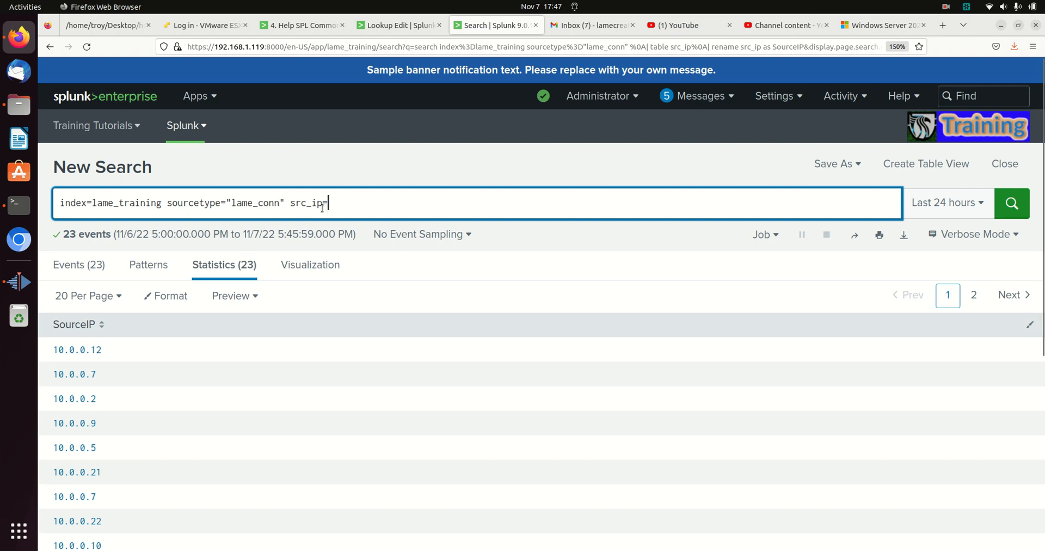
pyautogui.moveTo(334, 133)
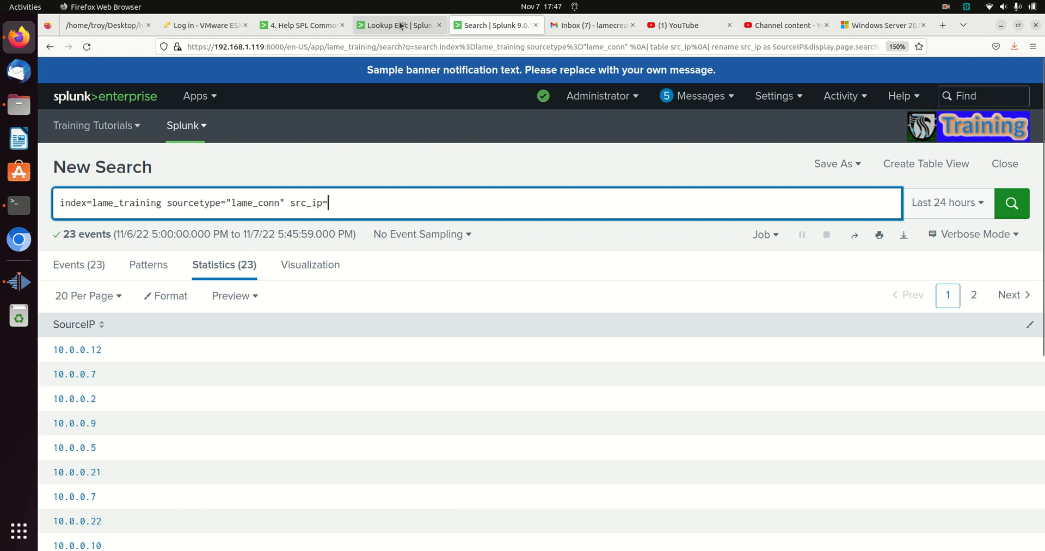
# Switch to the Lookup Edit tab to view ip_inventory.csv.
pyautogui.click(397, 25)
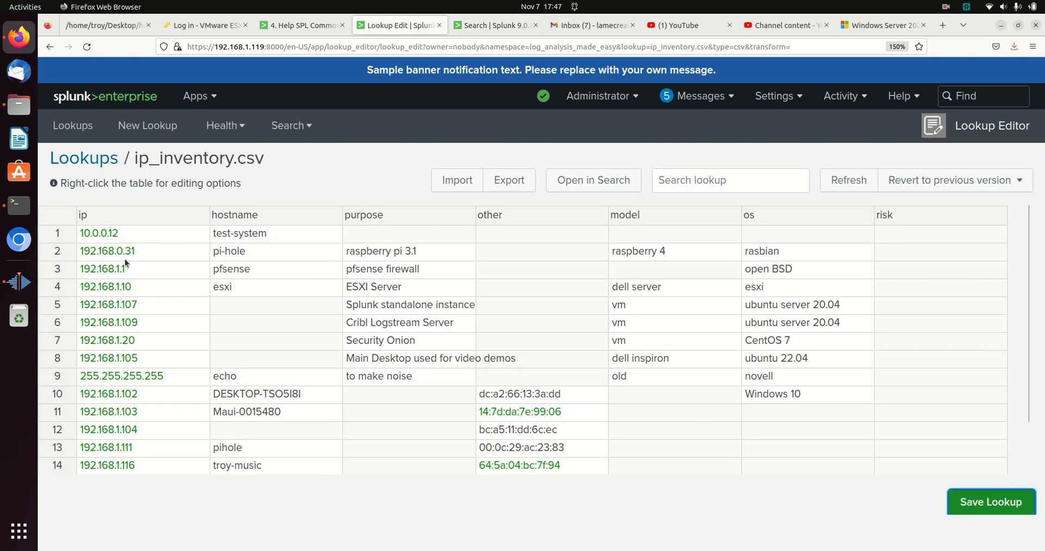
pyautogui.moveTo(175, 242)
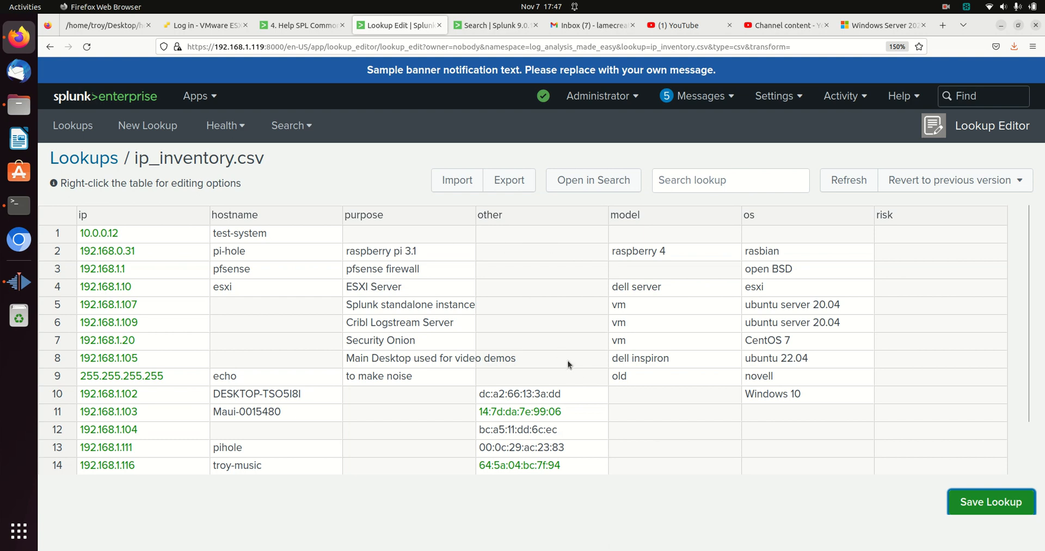
pyautogui.moveTo(152, 252)
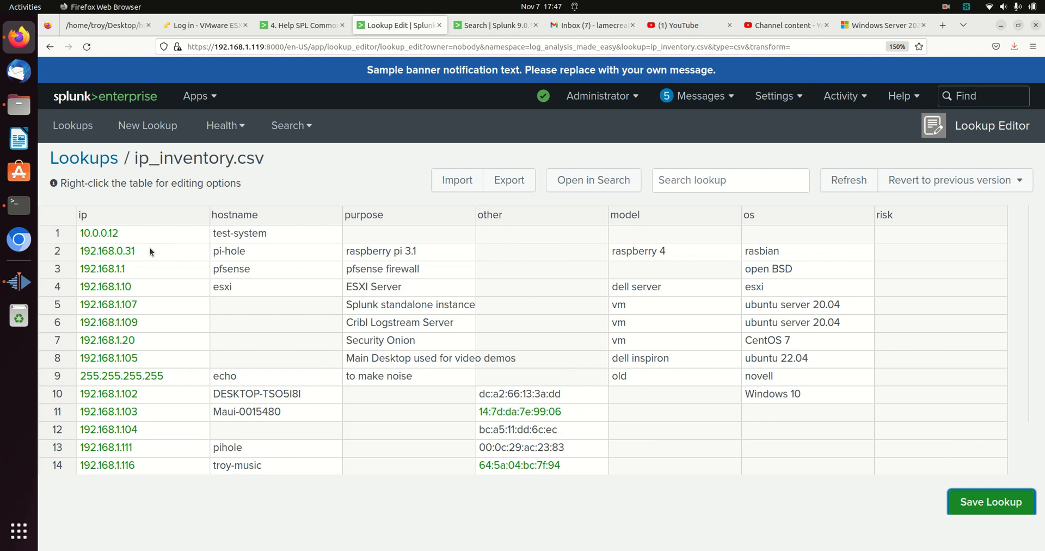
pyautogui.moveTo(172, 416)
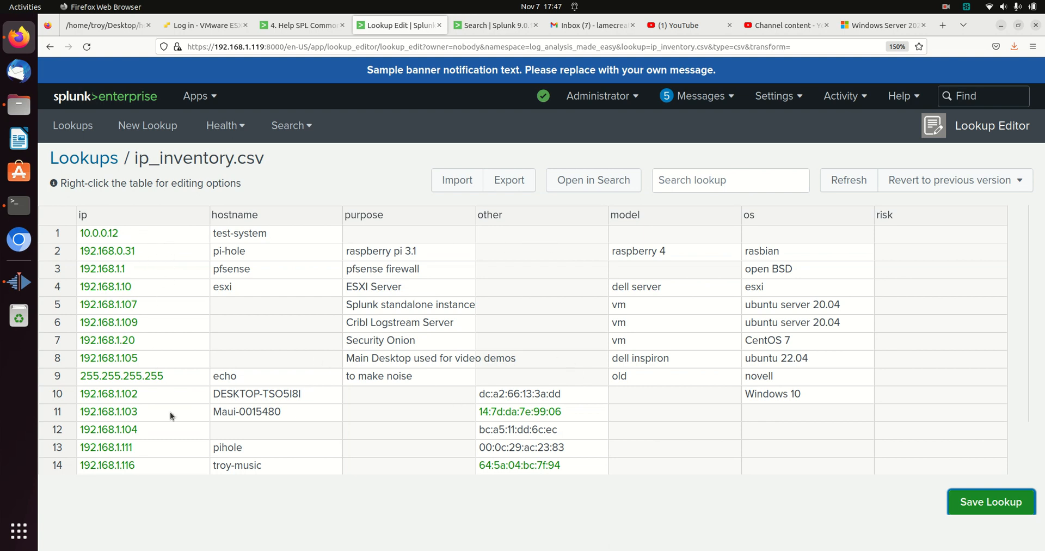
pyautogui.moveTo(151, 455)
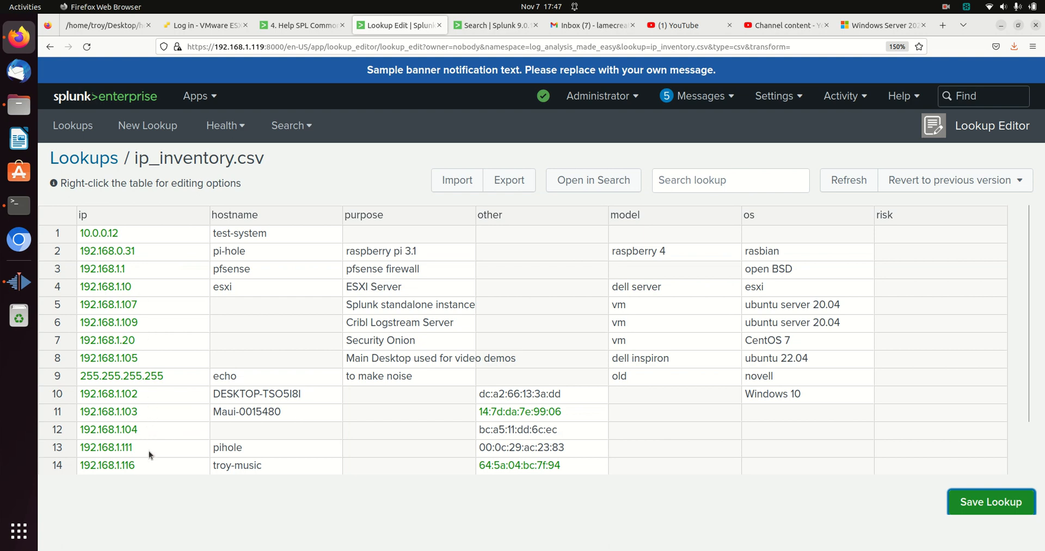
# Replace src_ip= with [inputlookup ip_inventory.csv | table ip | rename ip as src_ip].
pyautogui.click(488, 25)
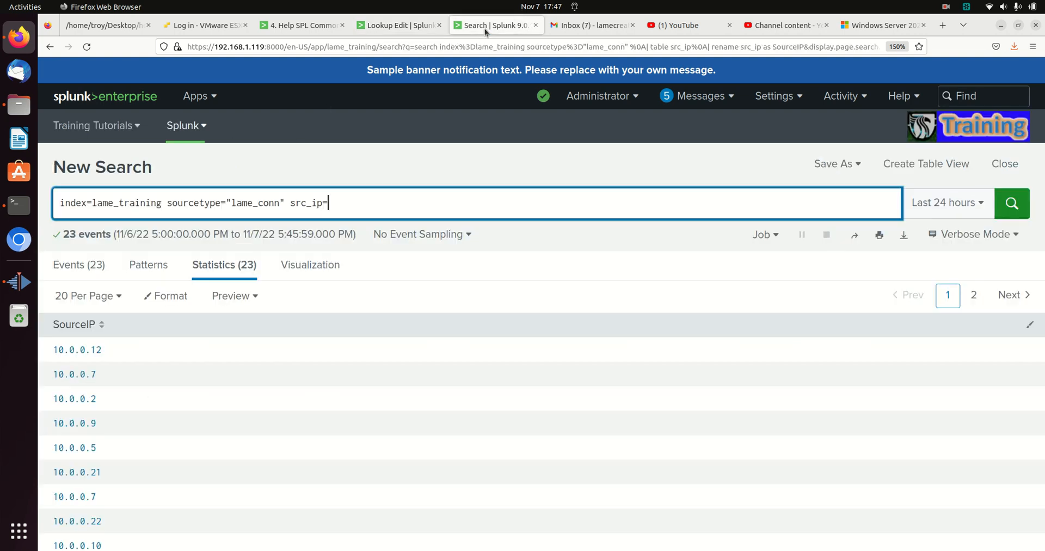
pyautogui.press('BackSpace')
pyautogui.write('[  ')
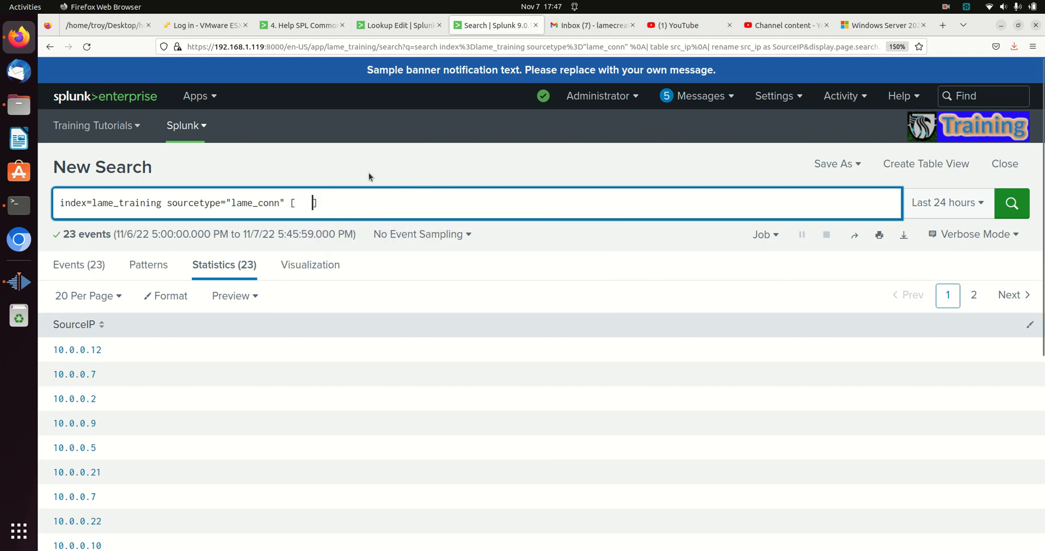
pyautogui.write('inpu')
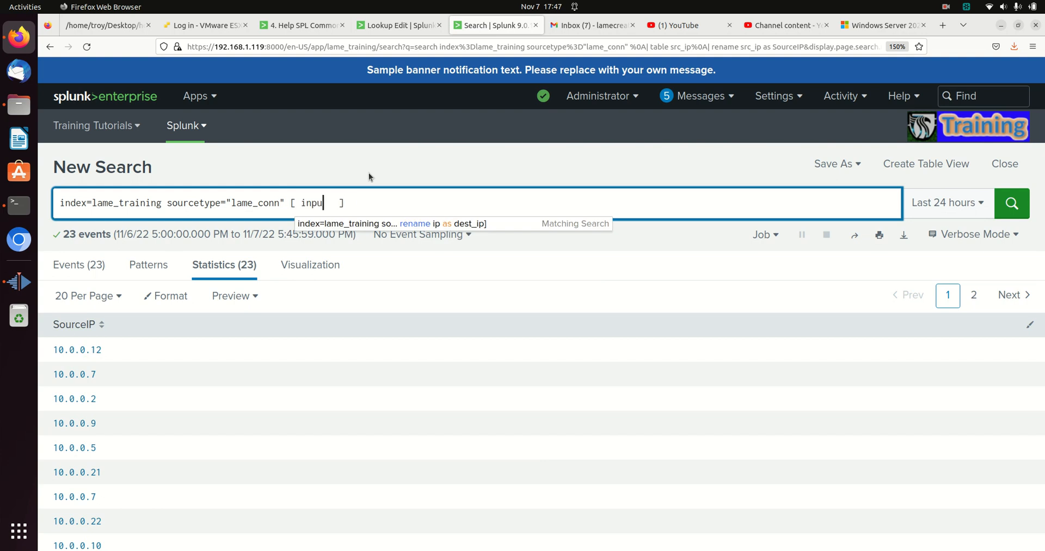
pyautogui.write('lou')
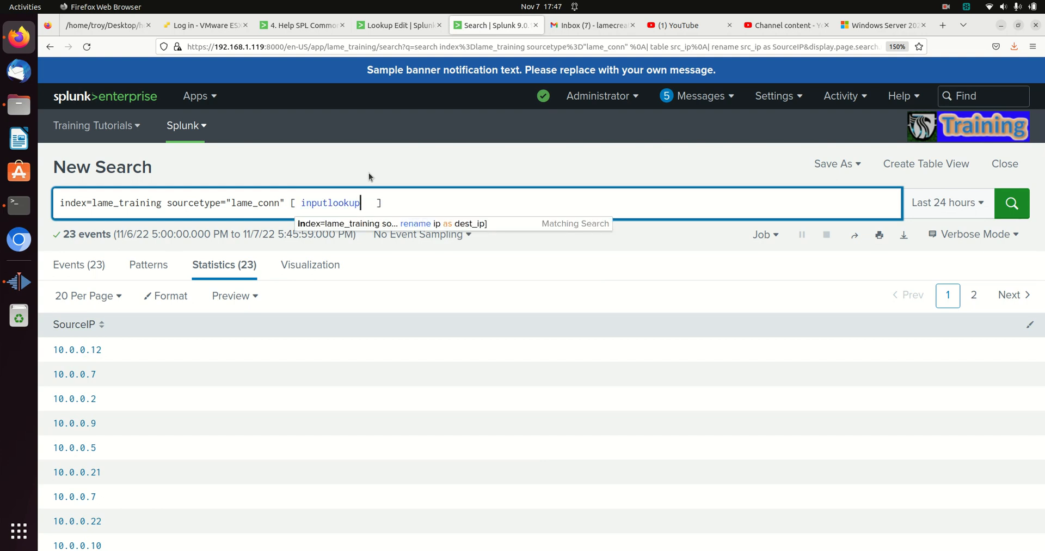
pyautogui.write('ip_inventory.csv | table ip | rename ip as dest_ip]')
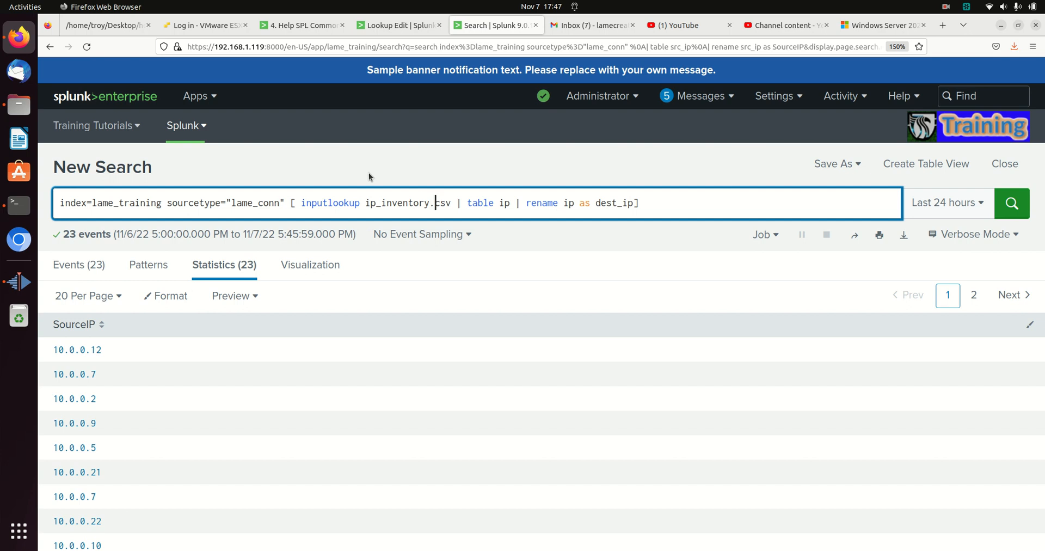
pyautogui.click(492, 202)
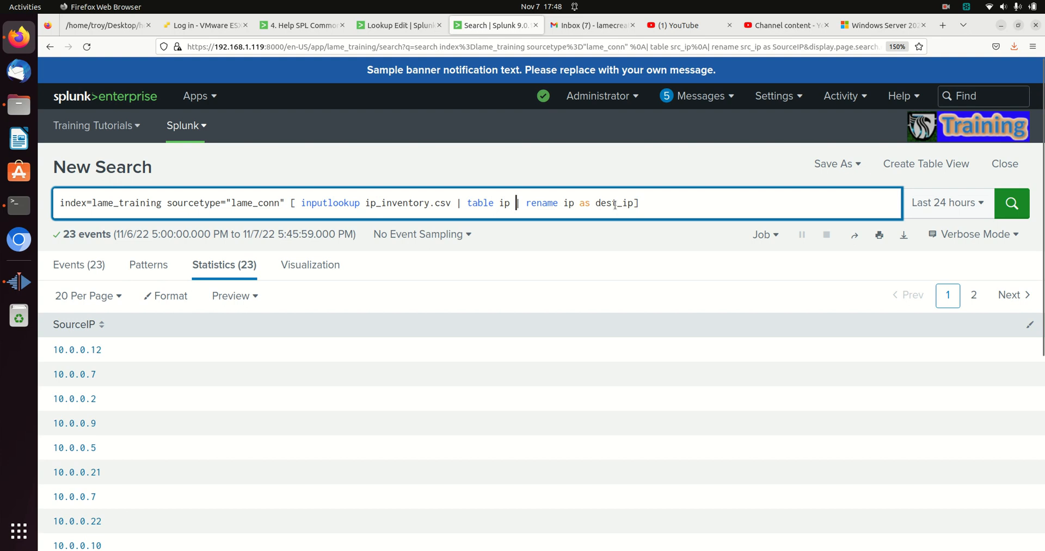
pyautogui.doubleClick(615, 203)
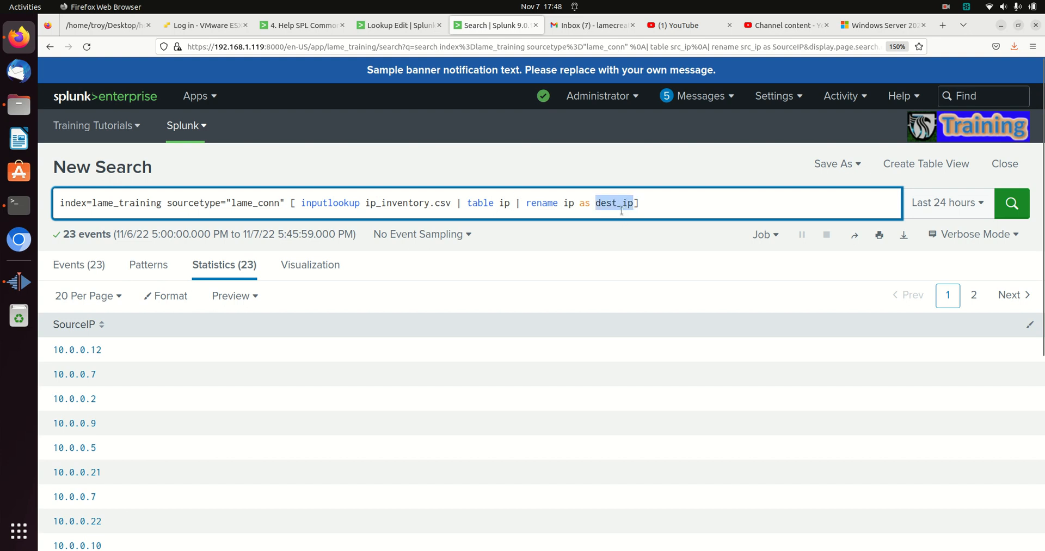
pyautogui.write('src_ip')
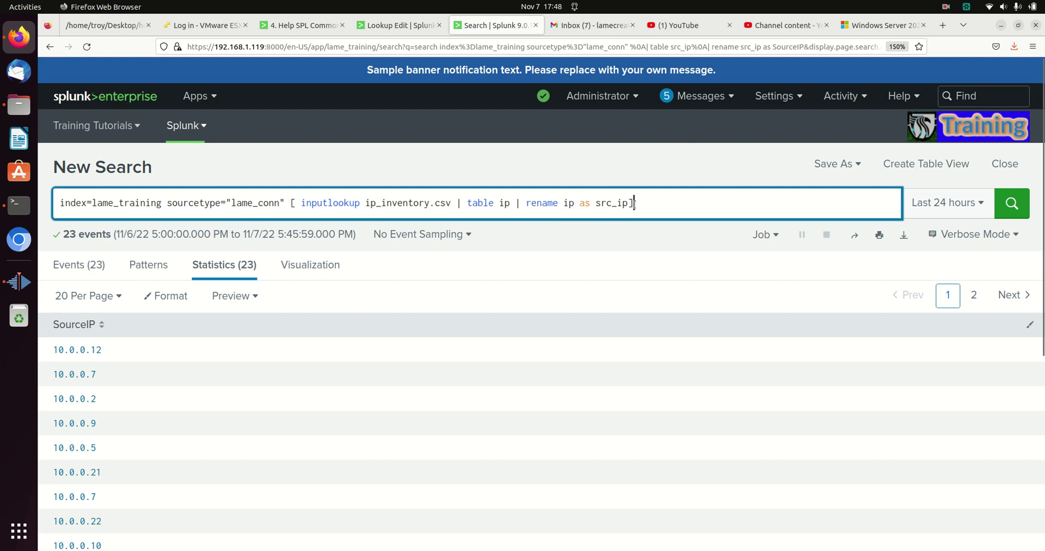
# Run the subsearch query, review the one 10.0.0.12 event, and cross-check the inventory lookup.
pyautogui.click(1011, 203)
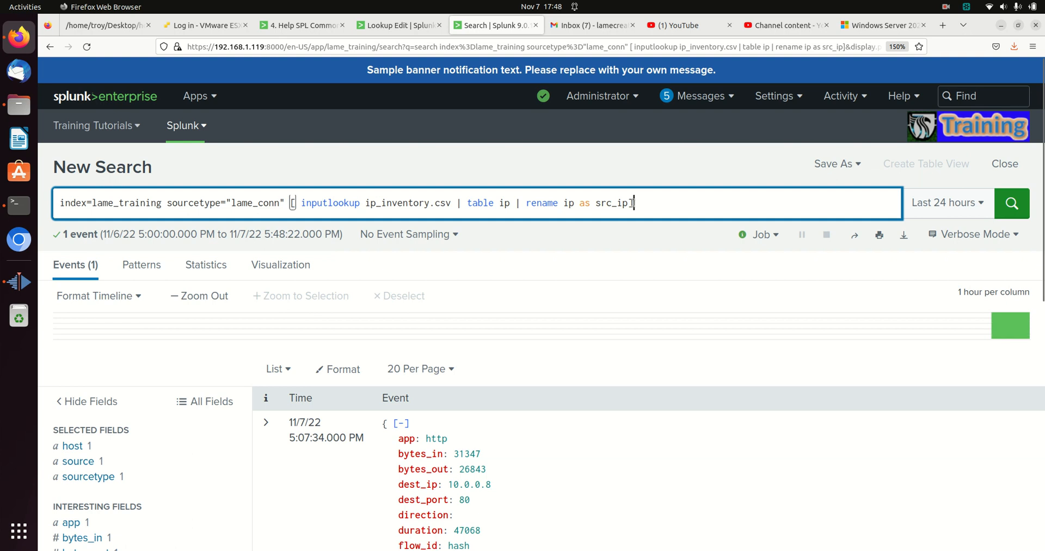
pyautogui.scroll(-3)
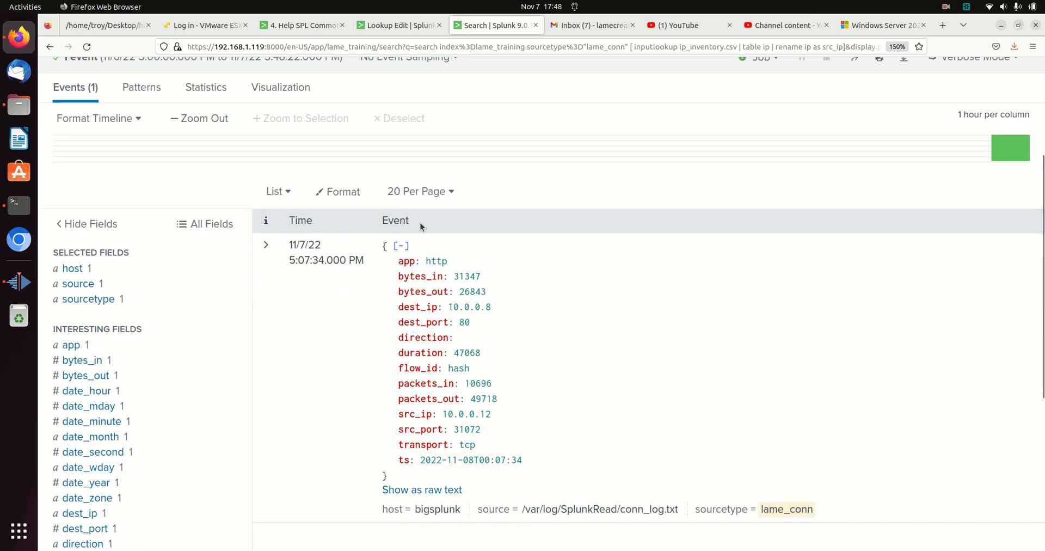
pyautogui.click(396, 25)
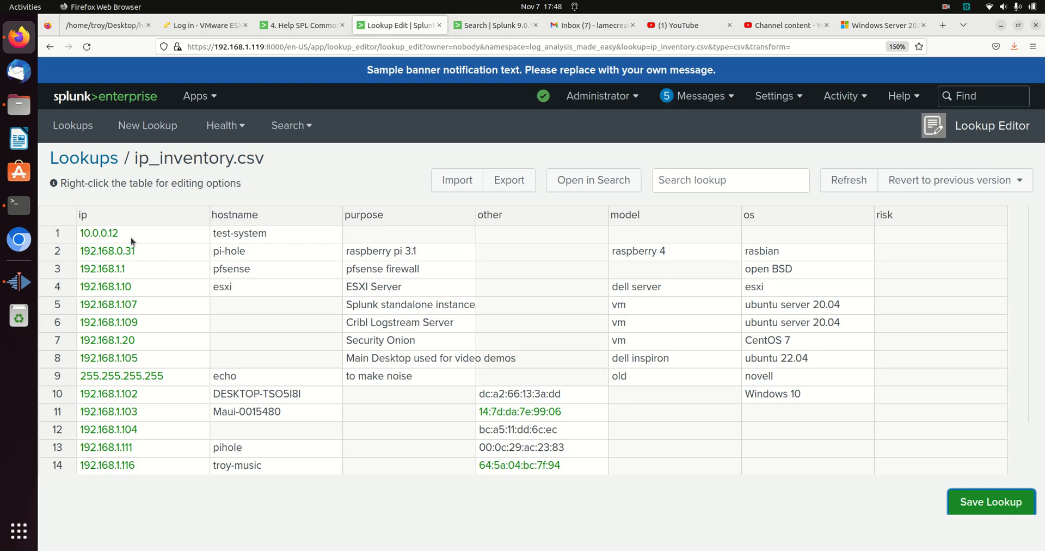
pyautogui.click(495, 25)
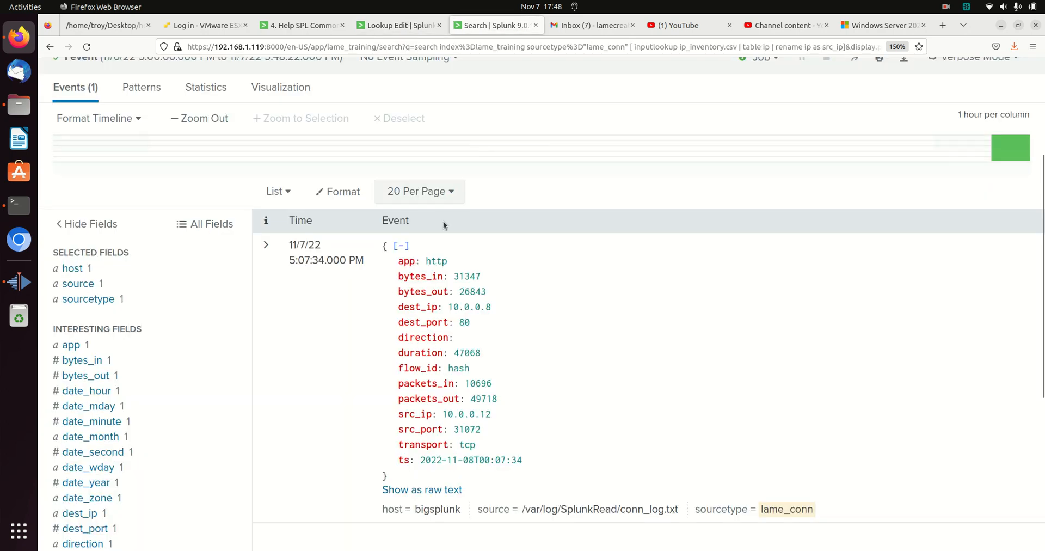